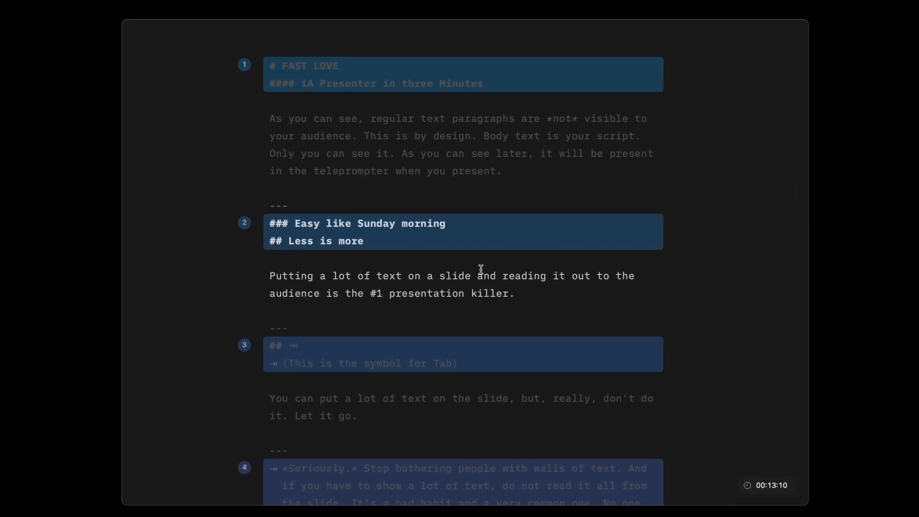
# Write that in the late 1970s *Dieter Rams* grew concerned and asked himself an important question
pyautogui.click(155, 11)
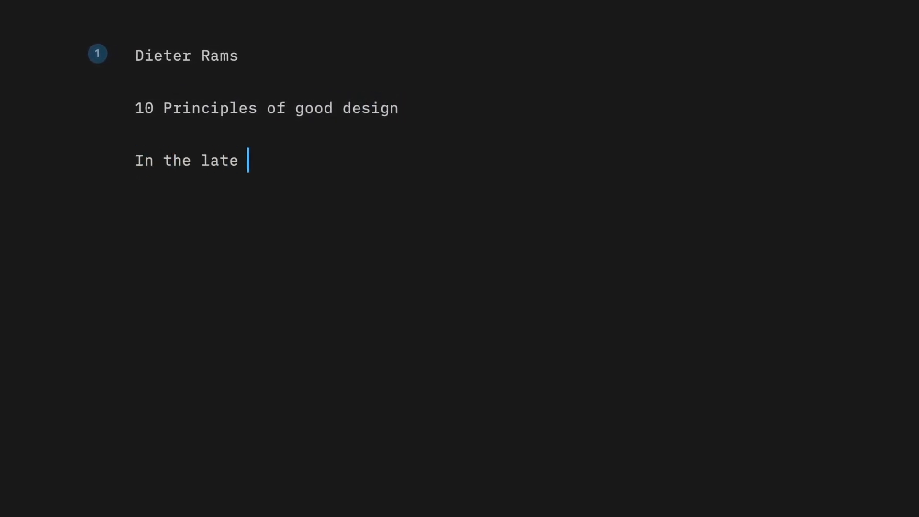
pyautogui.write('1970s, *Dieter Rams* was becoming increasingly concerned by the state of the world around him. Aware tht')
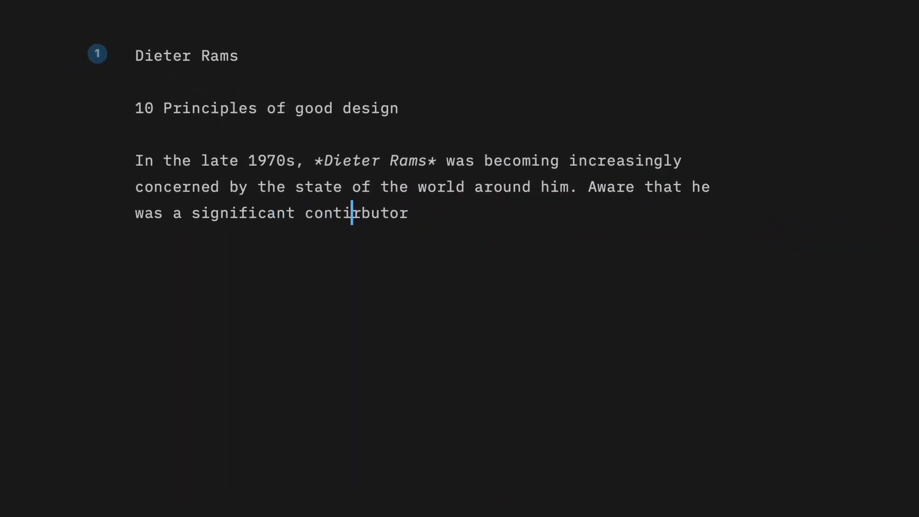
pyautogui.write('to that world, he asked himself an imporant')
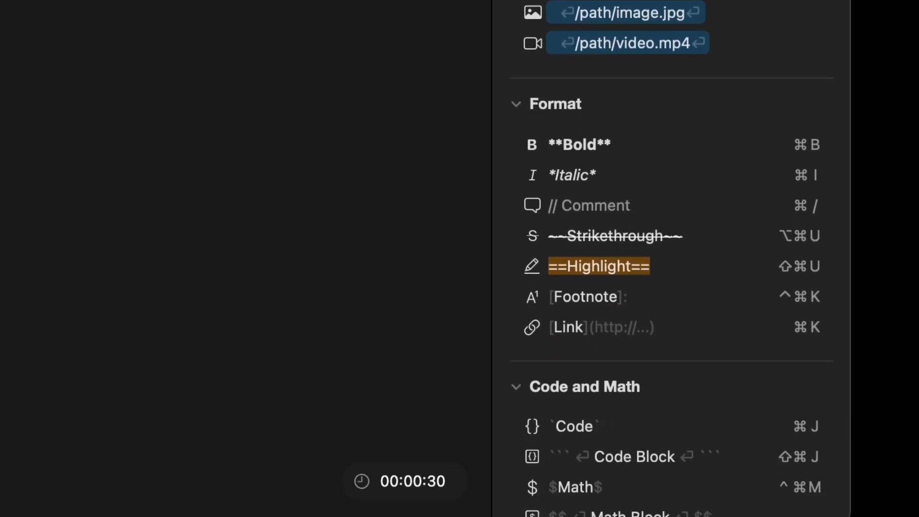
# End the paragraph with 'is my design good design?' and start importing an existing text file
pyautogui.scroll(-3)
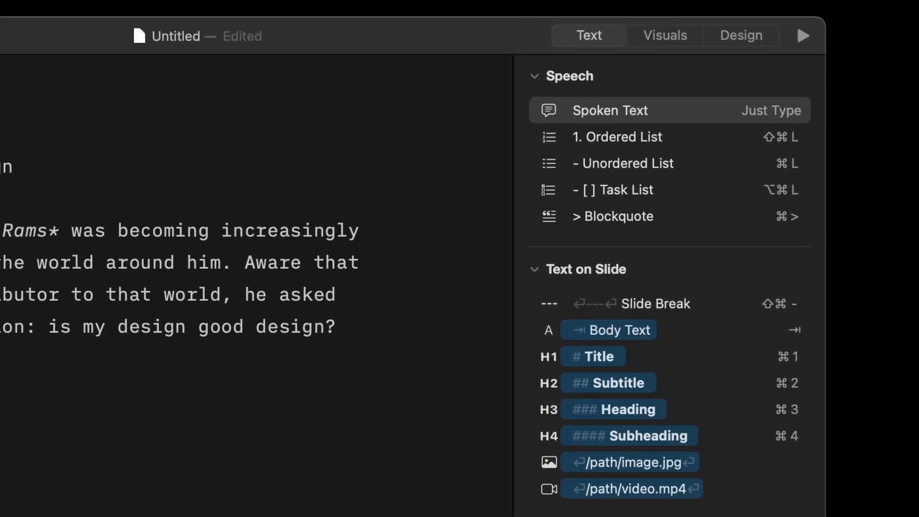
pyautogui.click(616, 137)
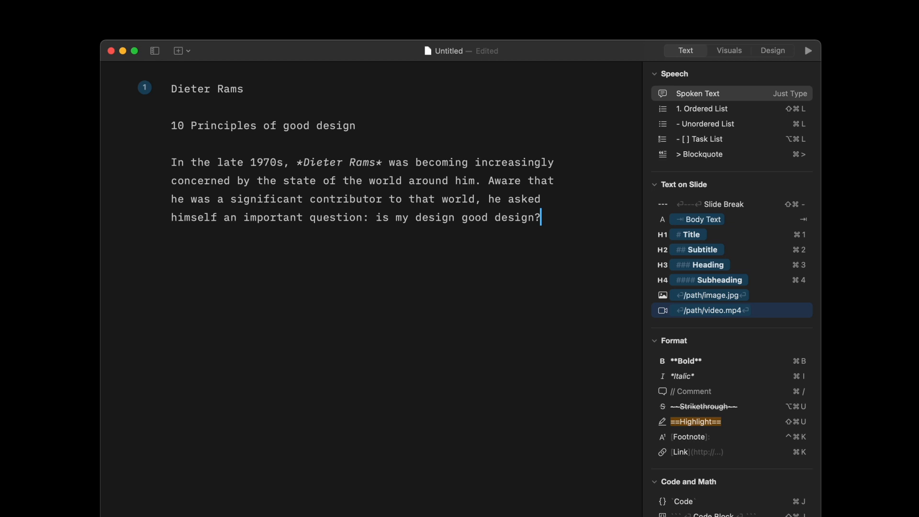
pyautogui.click(124, 12)
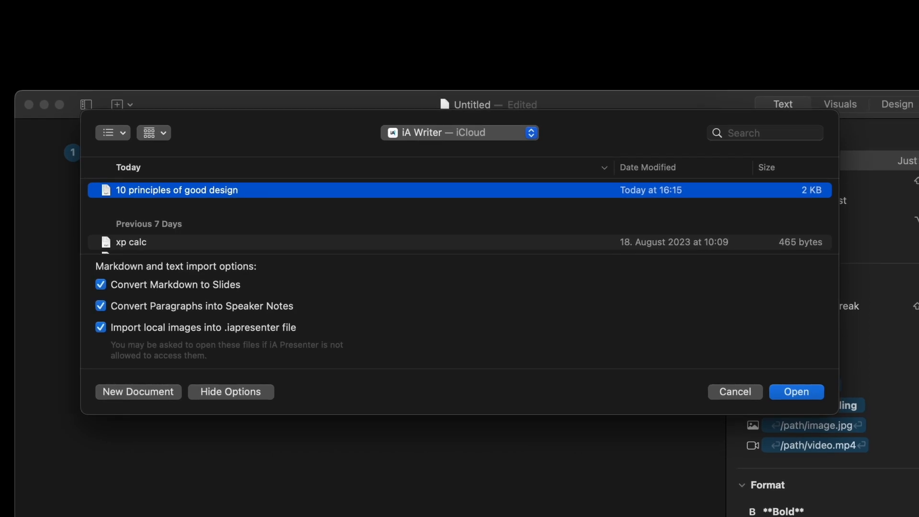
# Import '10 principles of good design' with Markdown converted to slides
pyautogui.click(796, 391)
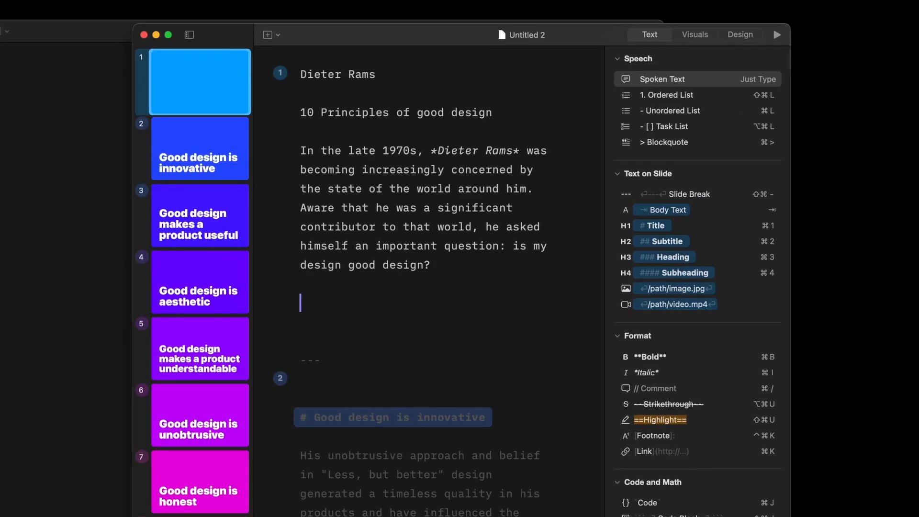
# Enter focus mode and move down to slide 2's 'Good design is innovative' paragraph
pyautogui.click(740, 34)
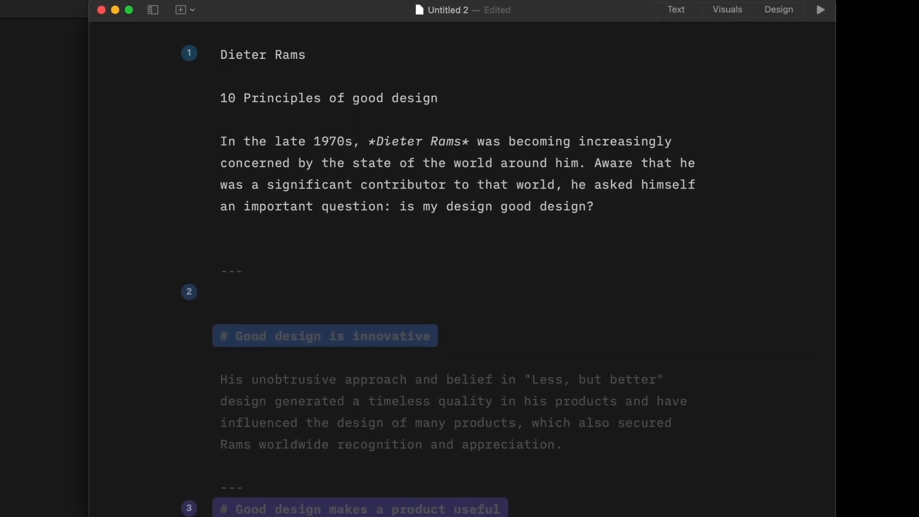
pyautogui.scroll(-3)
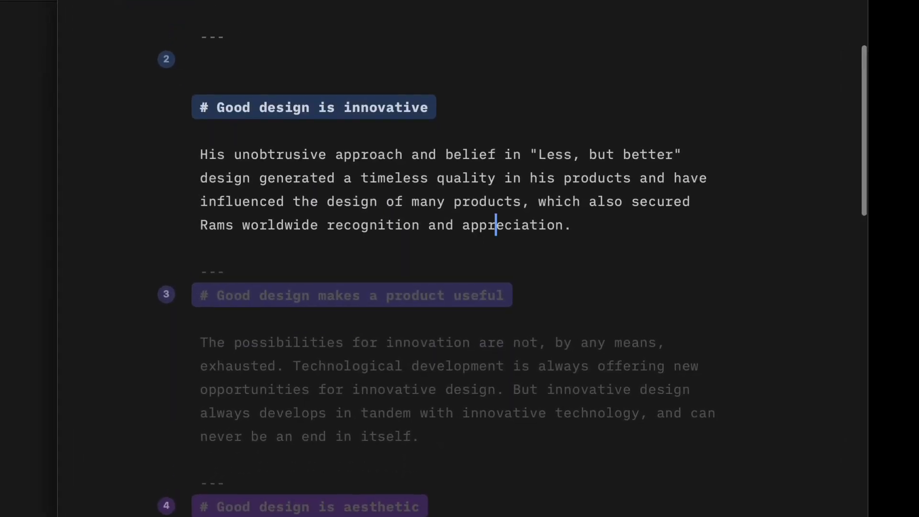